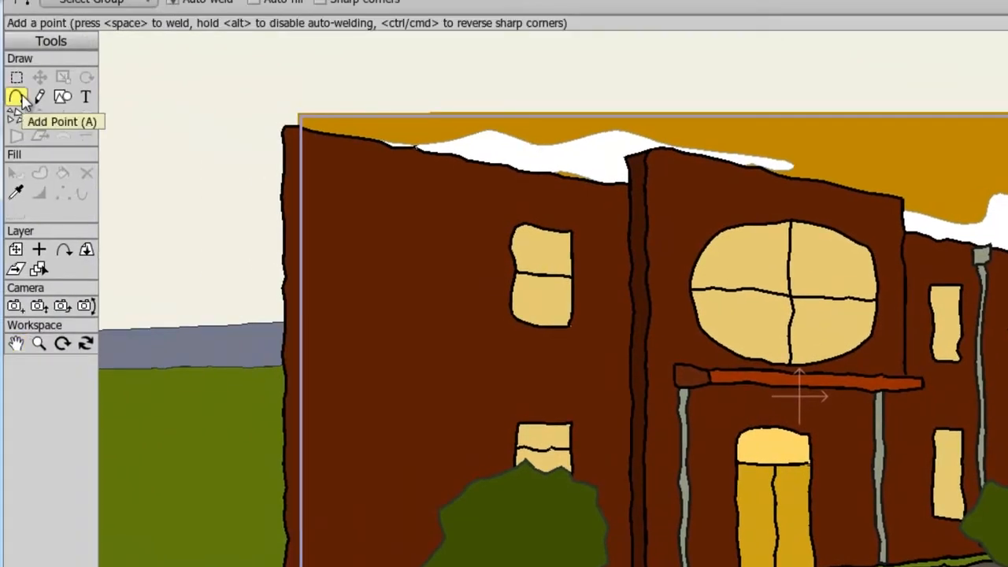
mouse_move(827, 314)
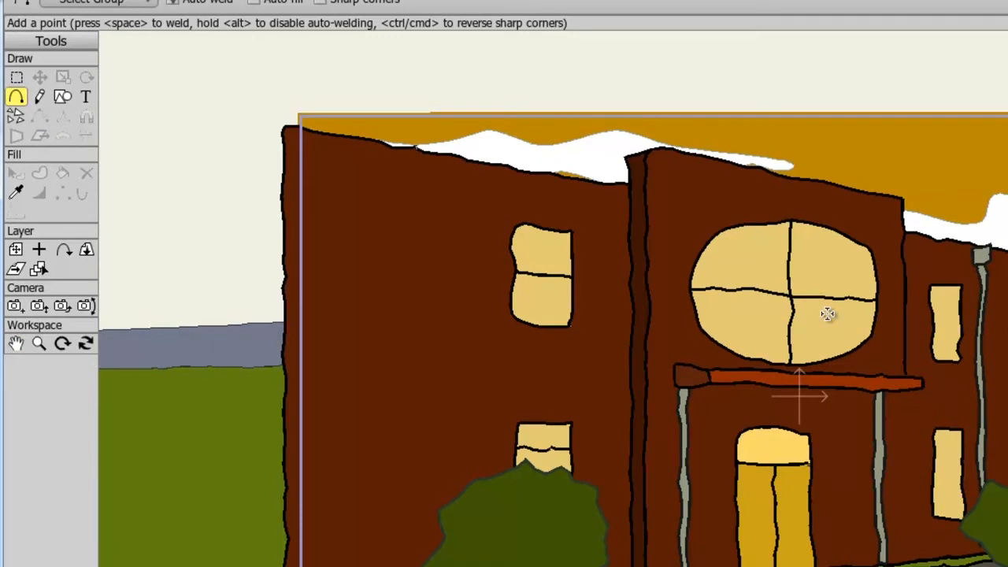
mouse_move(844, 303)
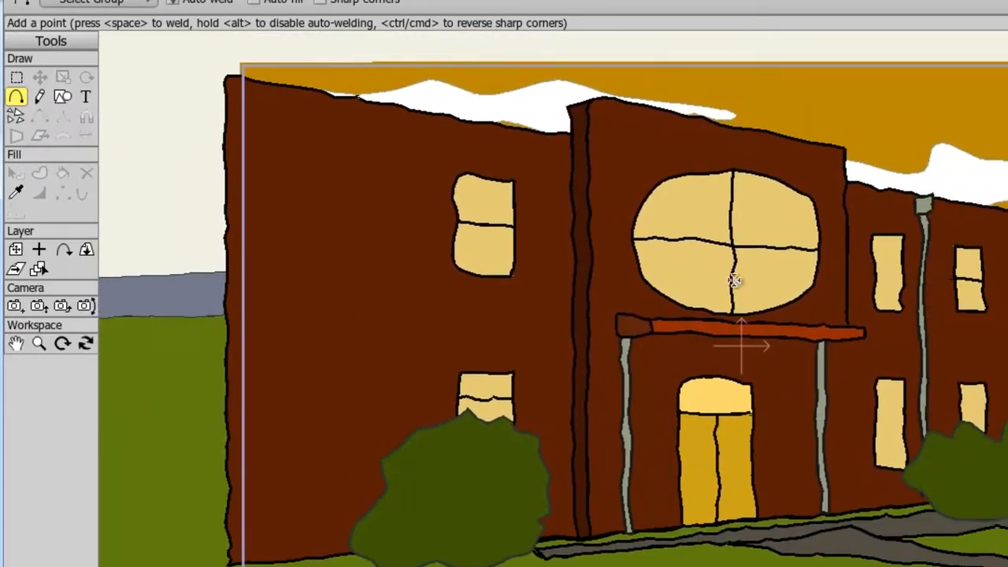
Step: Select the Zoom Workspace tool after panning the school scene
left_click(39, 356)
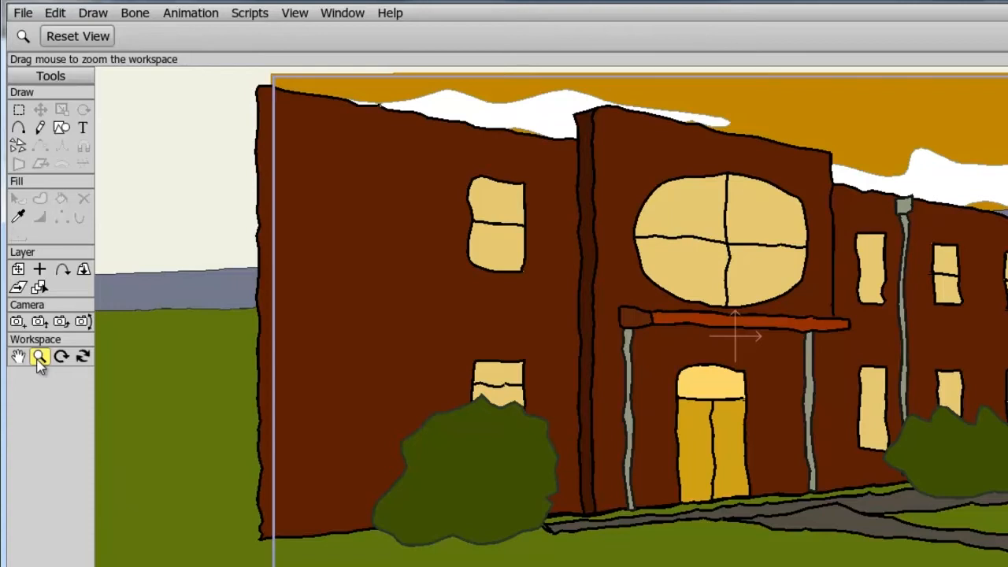
mouse_move(676, 348)
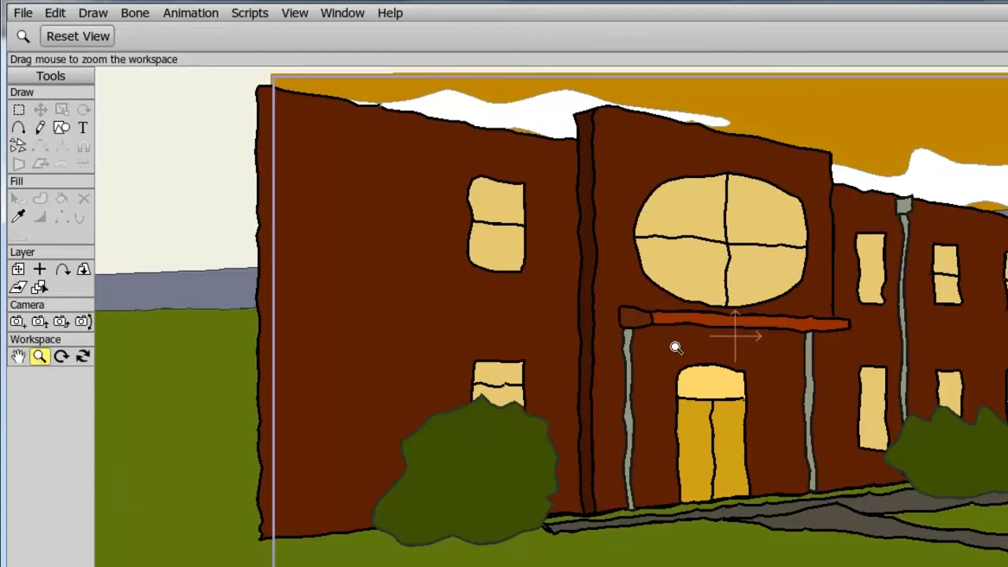
mouse_move(759, 306)
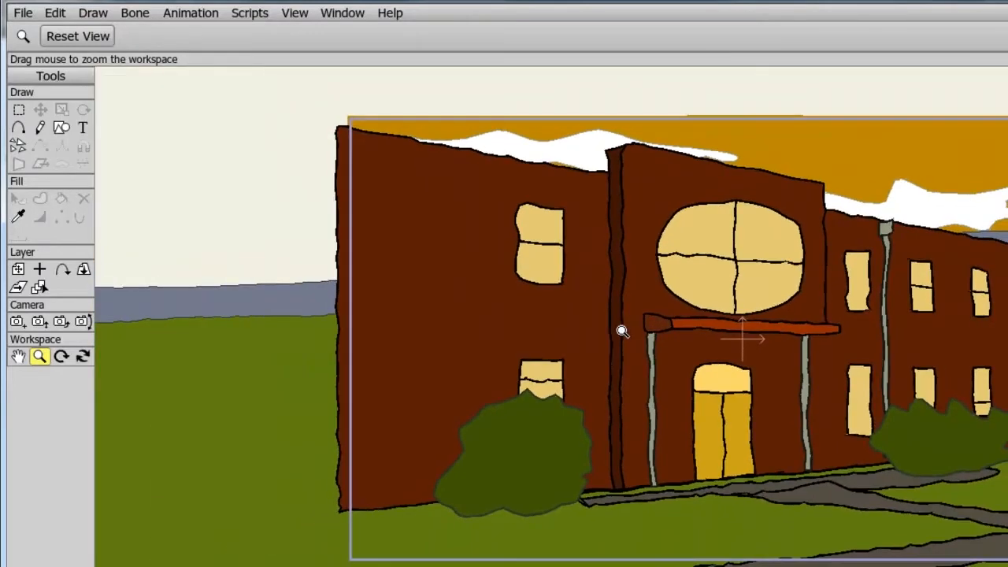
Step: Select the Rotate Workspace tool after zooming the scene out
left_click(40, 127)
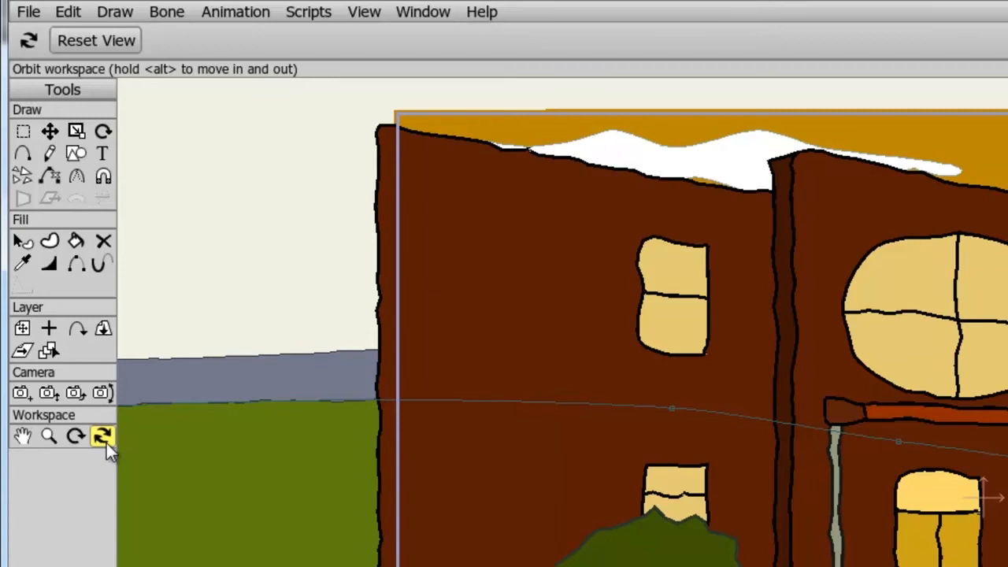
Step: Select the Orbit Workspace tool from the Tools palette
left_click(94, 41)
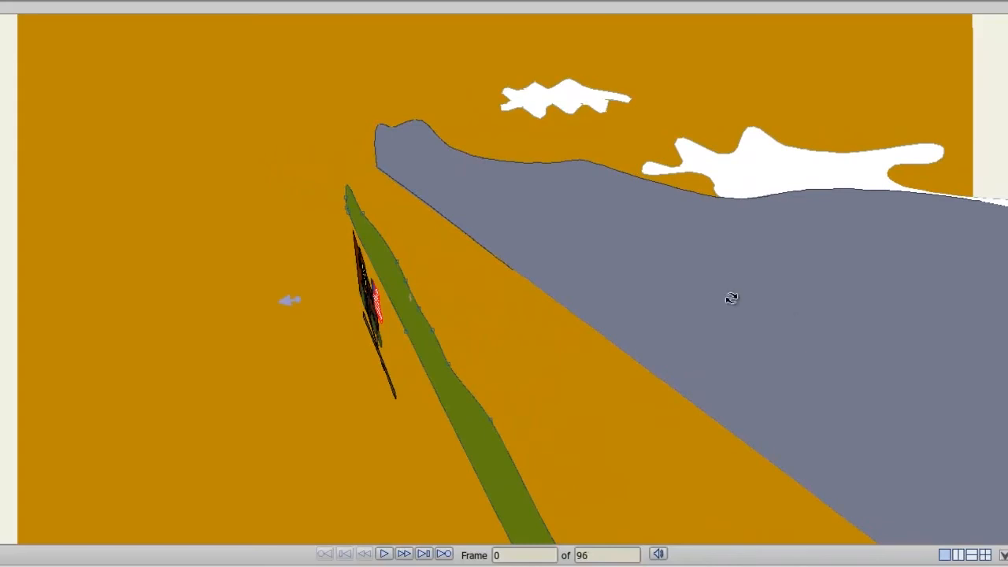
mouse_move(837, 180)
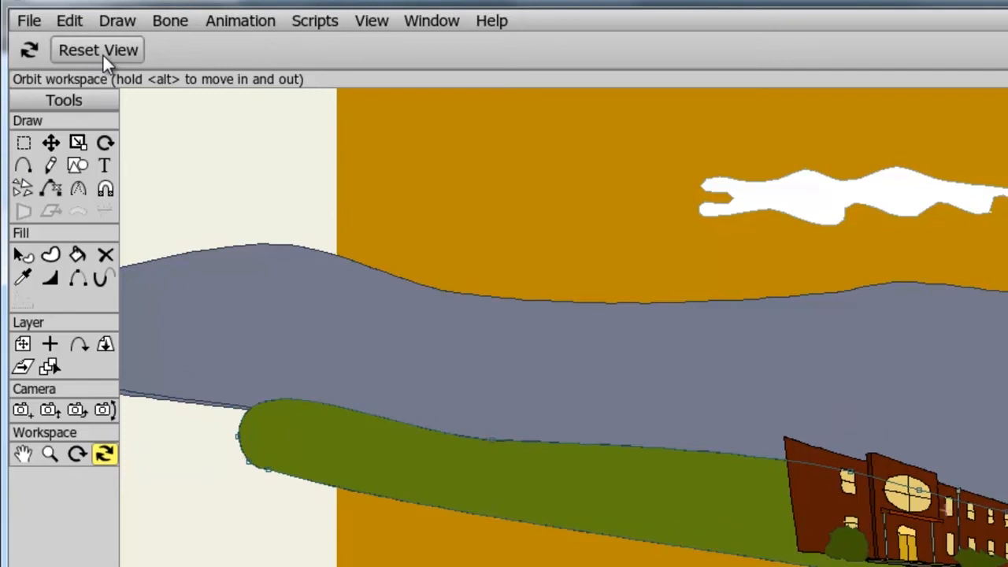
Step: Reset the workspace view to its default straight-on framing of the school
left_click(97, 49)
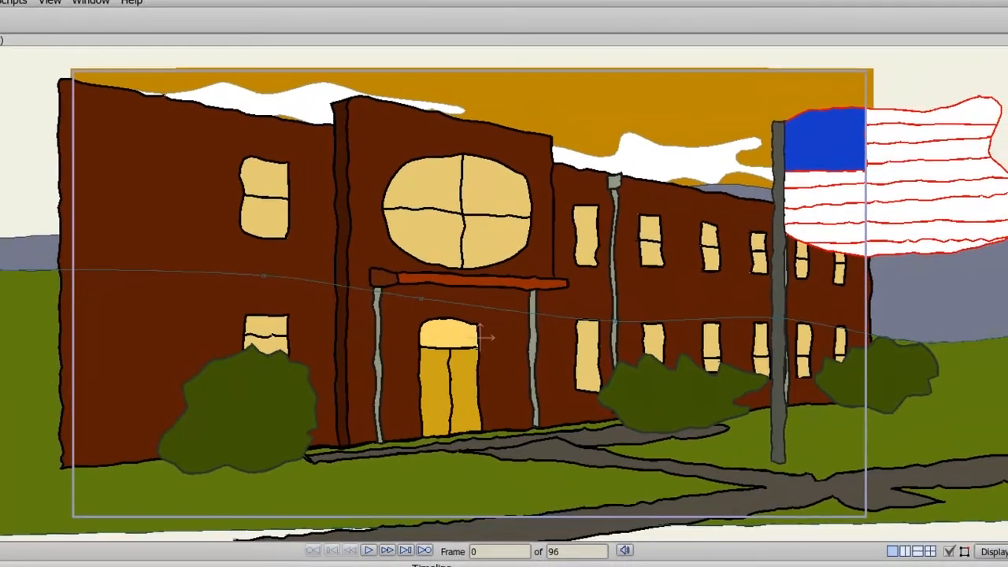